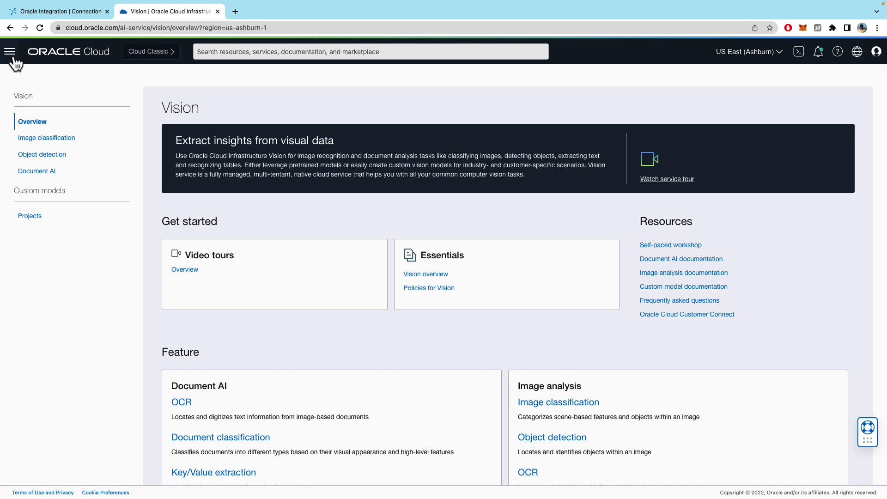
Navigate to Analytics & AI services and show the Document AI page analysing invoice 112255.
click(9, 51)
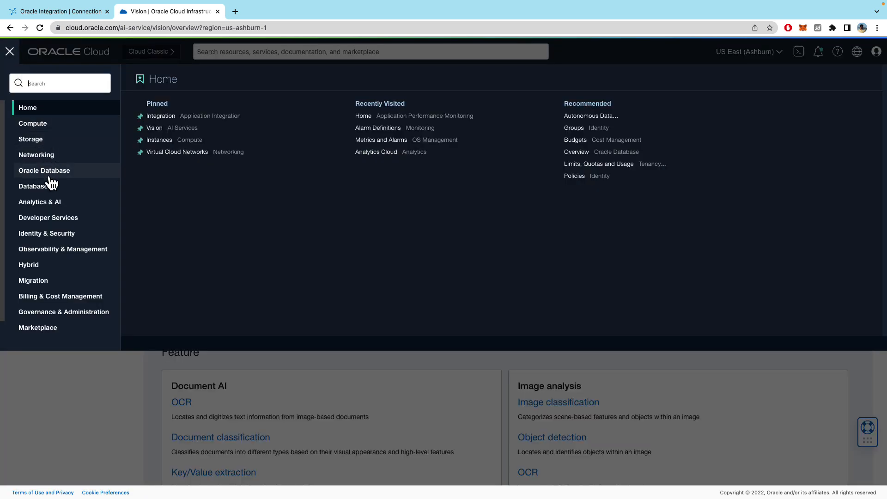
click(40, 203)
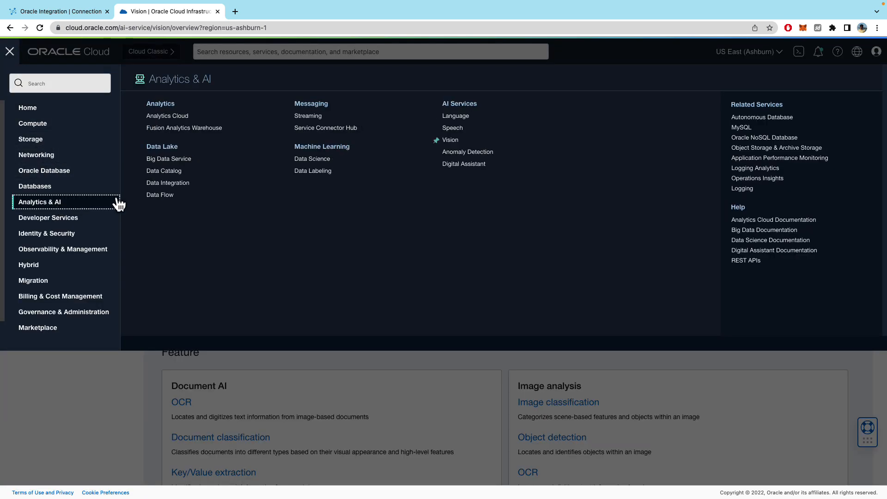
mouse_move(450, 139)
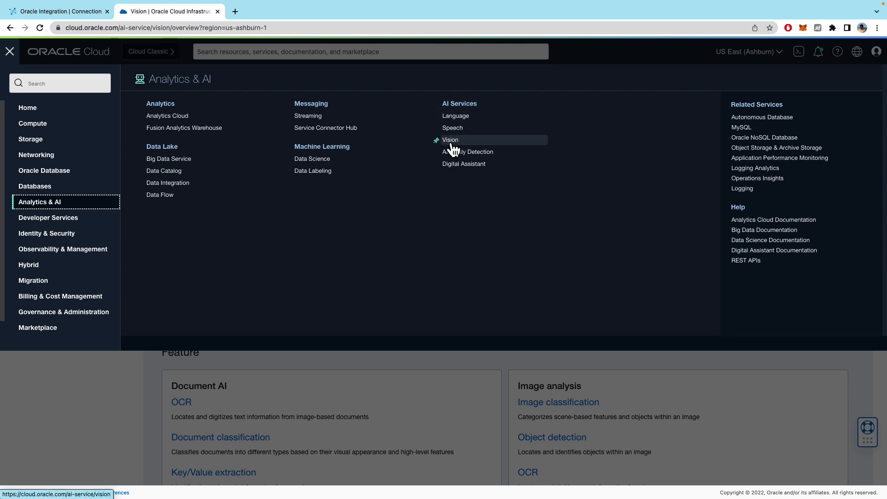
mouse_move(454, 148)
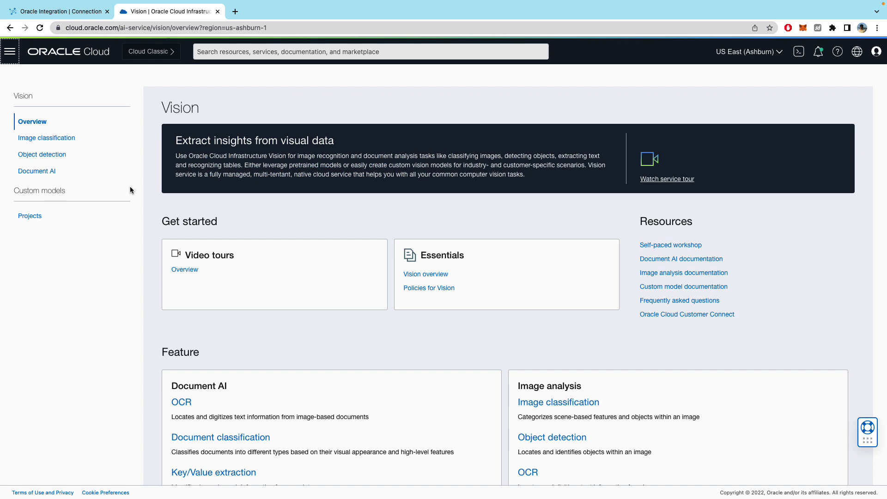
mouse_move(141, 258)
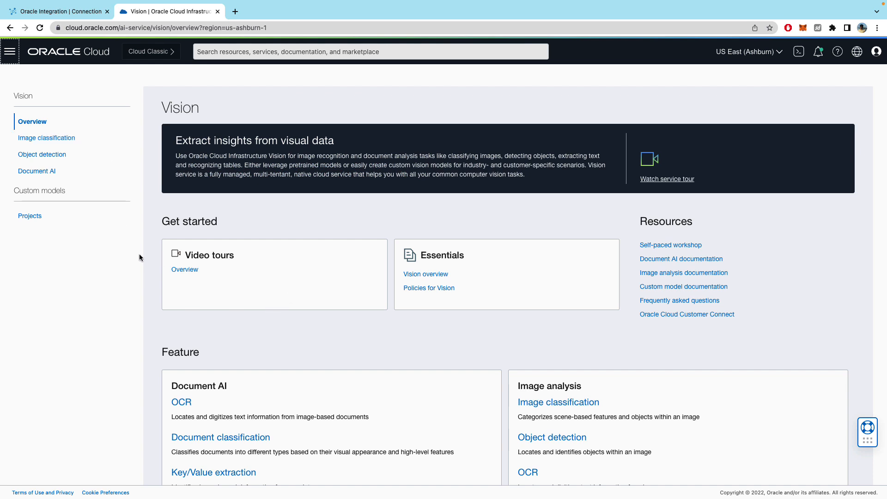
mouse_move(33, 122)
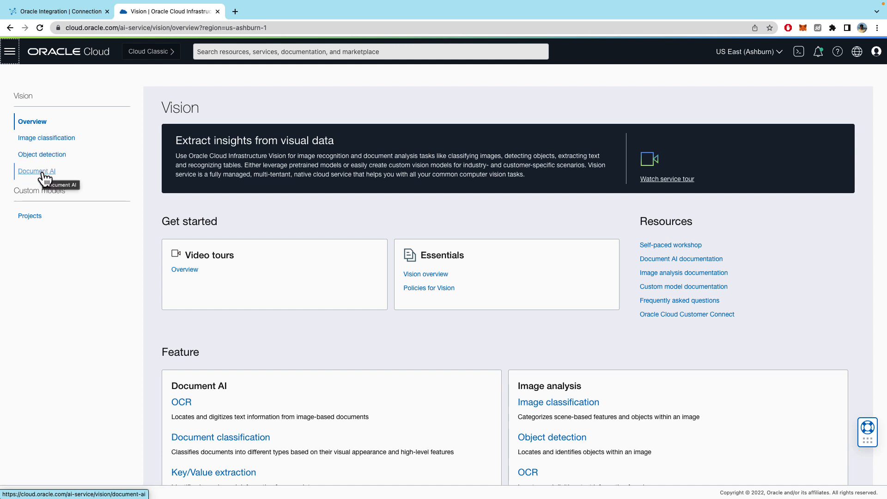
click(37, 171)
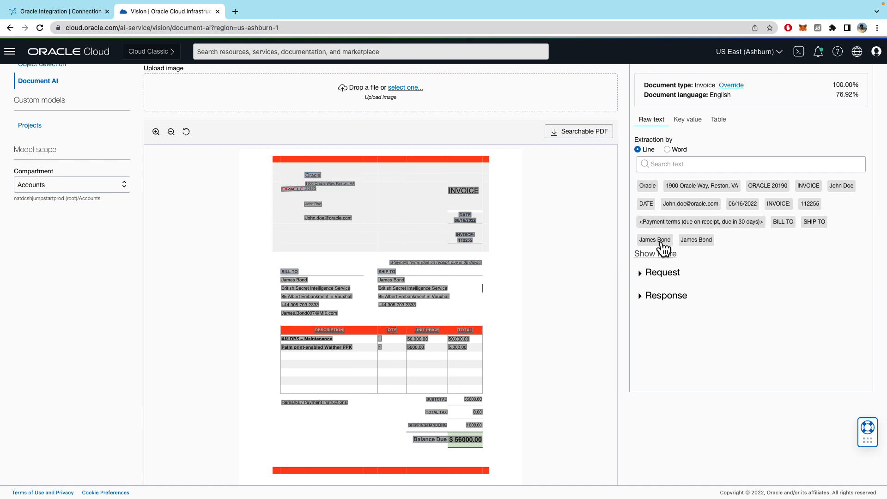
mouse_move(647, 309)
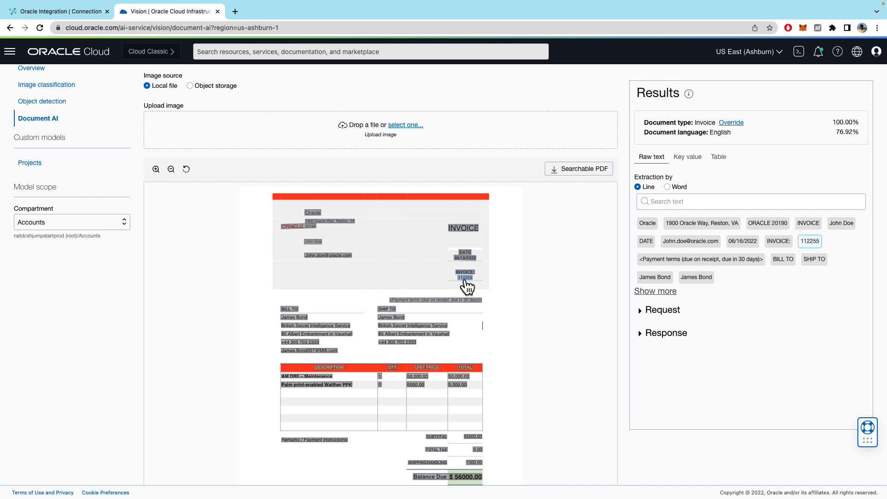
mouse_move(803, 243)
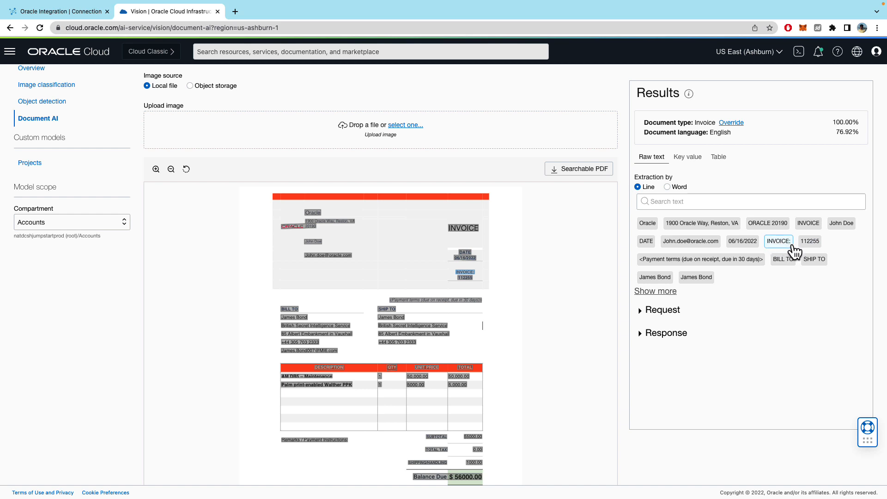
mouse_move(829, 248)
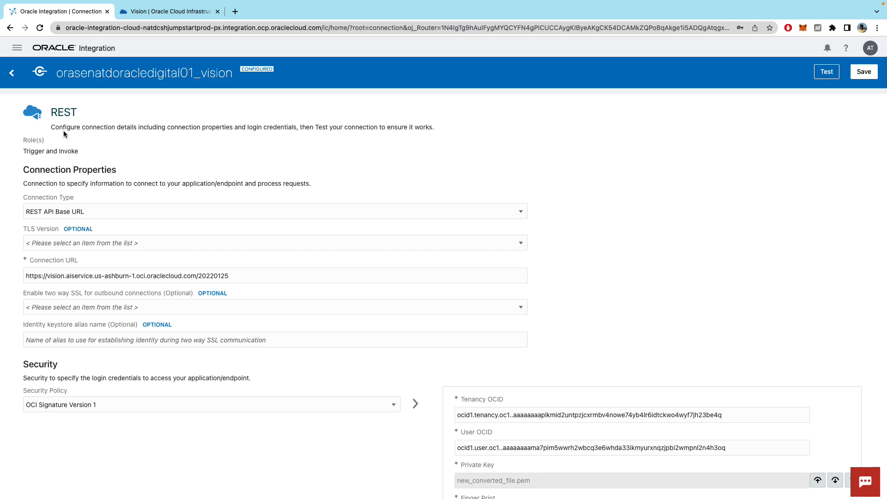
mouse_move(126, 157)
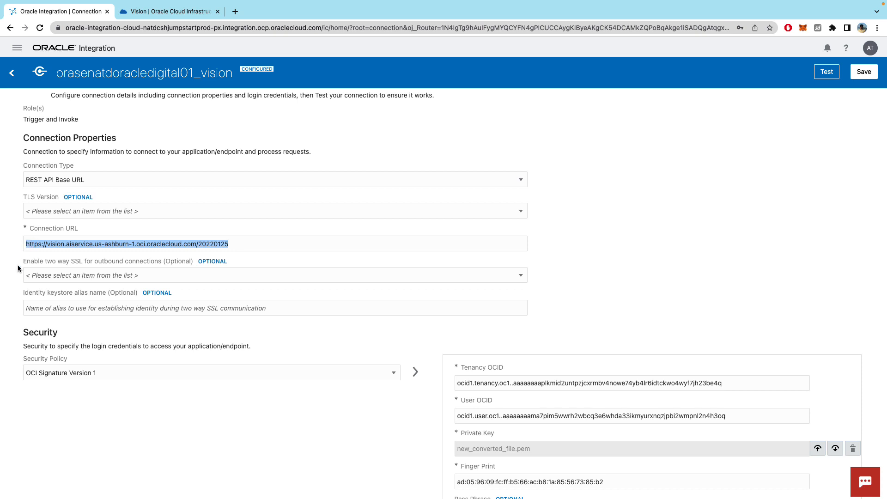
Review the vision REST connection's Vision service URL and OCI Signature Version 1 security.
scroll(down, 3)
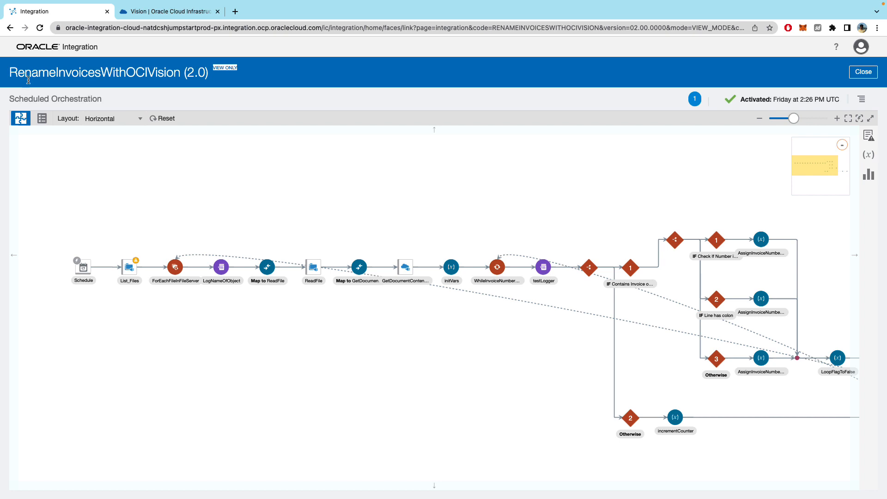
mouse_move(180, 221)
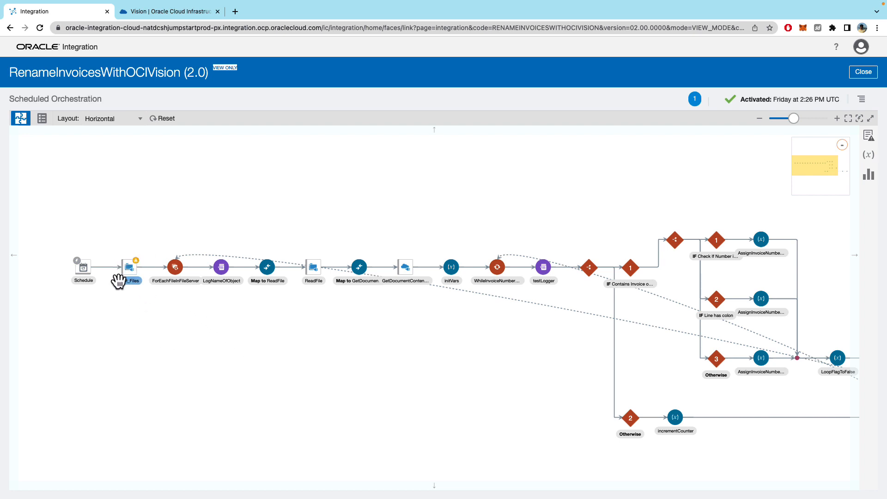
mouse_move(196, 258)
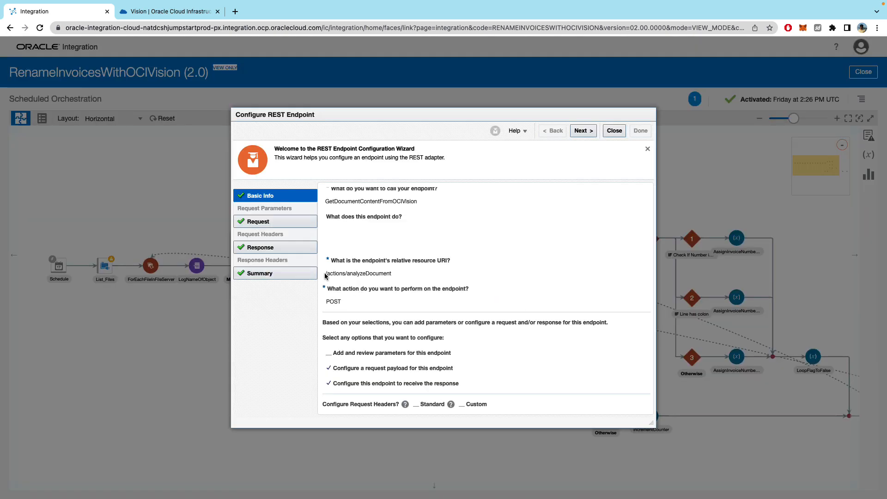
Review the GetDocumentContentFromOCIVision endpoint posting to /actions/analyzeDocument and close it unchanged.
scroll(down, 3)
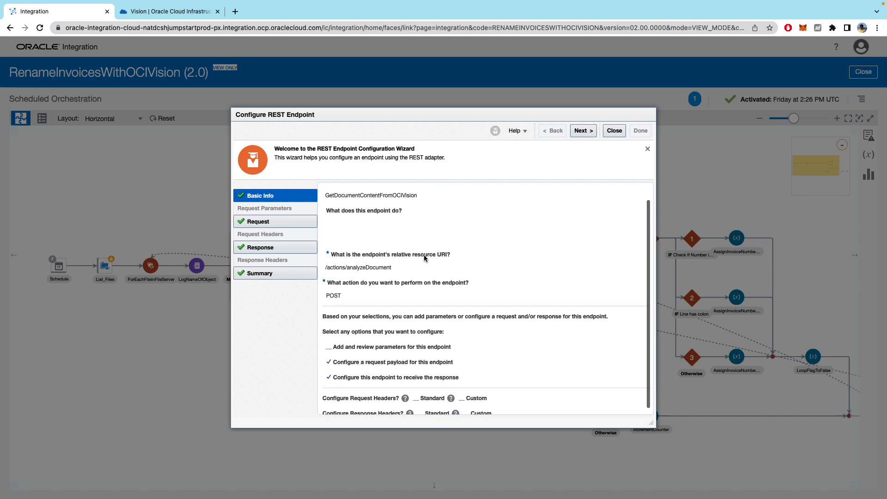
click(614, 131)
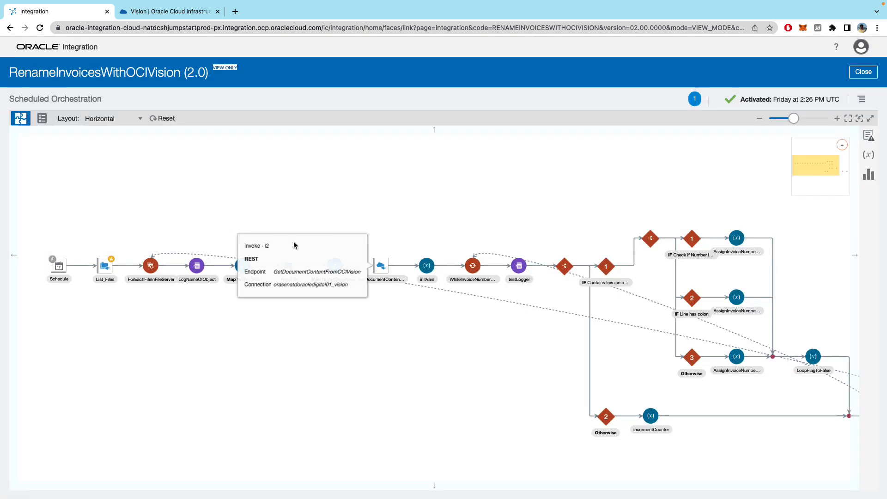
mouse_move(373, 275)
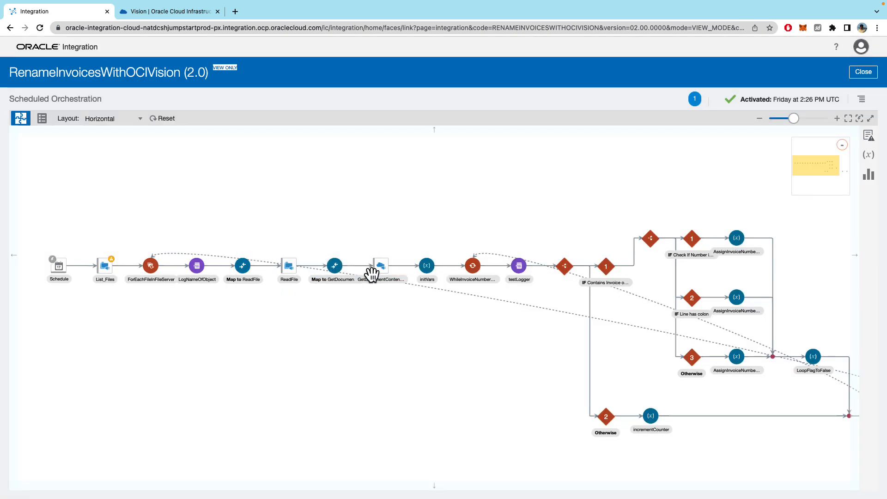
mouse_move(485, 237)
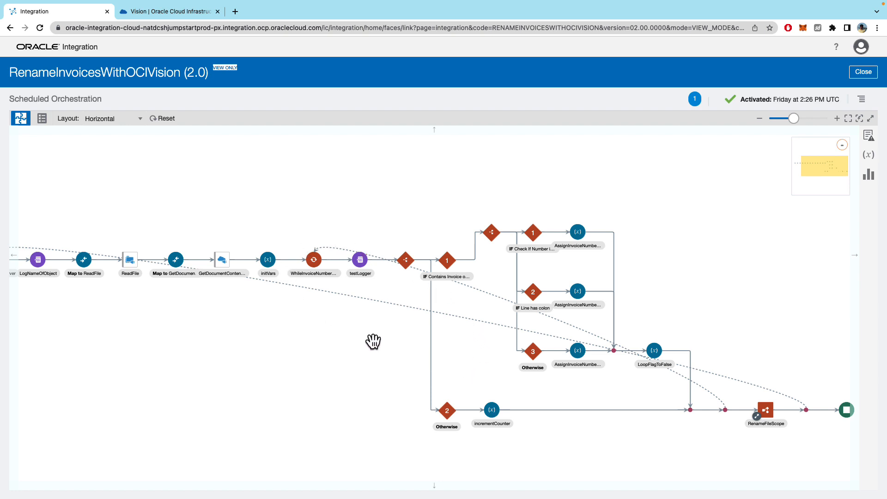
mouse_move(375, 344)
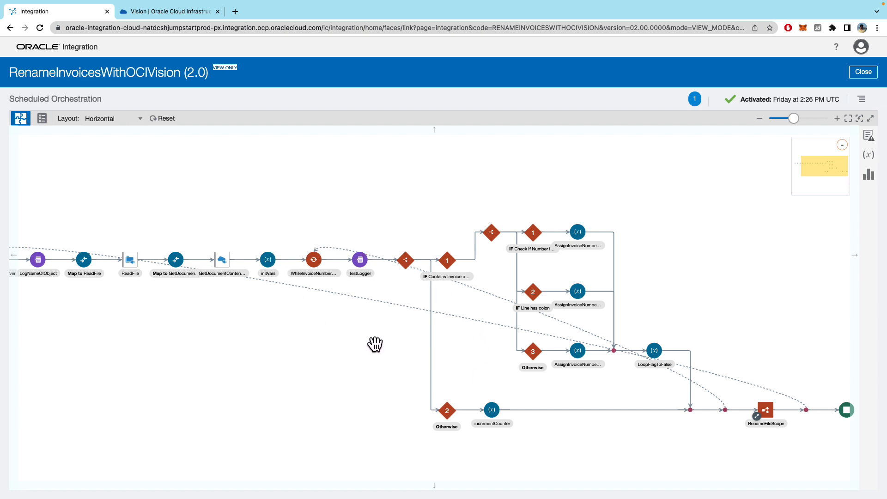
Pan to the end of the flow to reveal the RenameFileScope rename-and-move steps.
drag(376, 344, 682, 408)
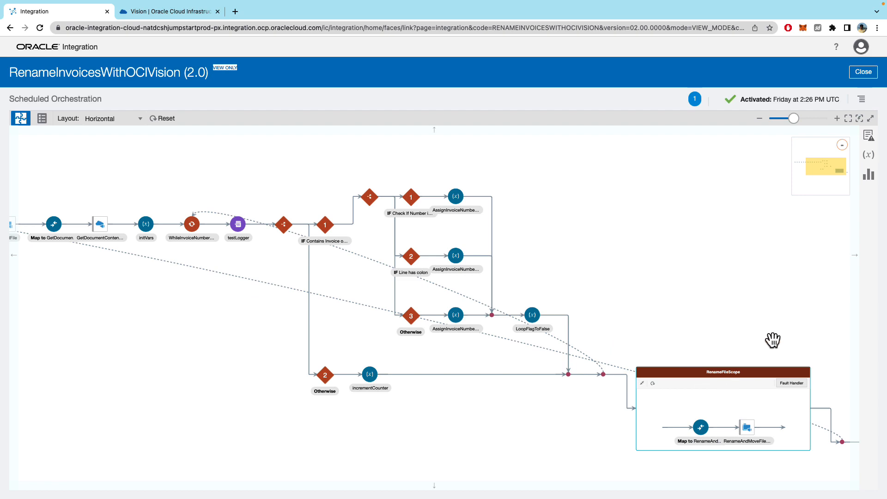
mouse_move(762, 337)
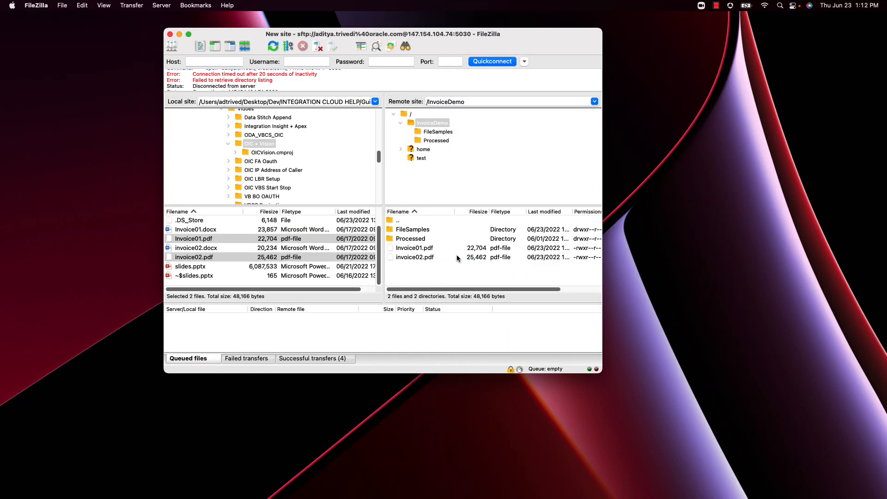
mouse_move(463, 282)
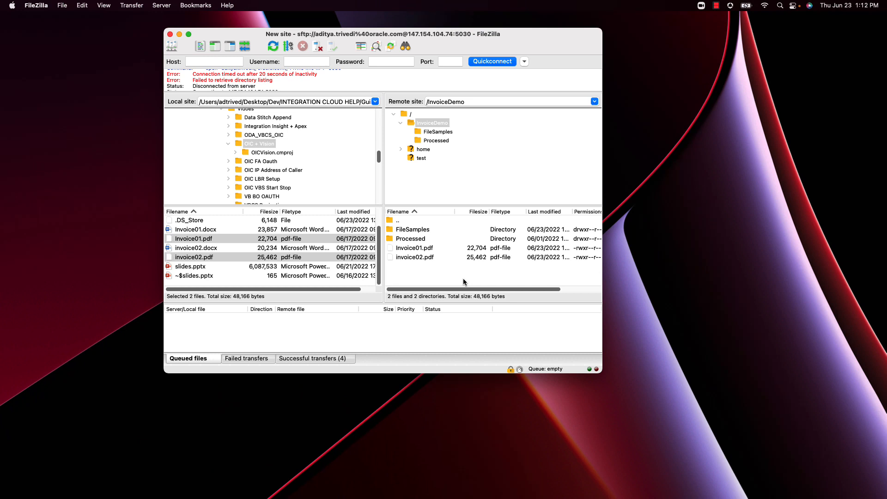
mouse_move(462, 283)
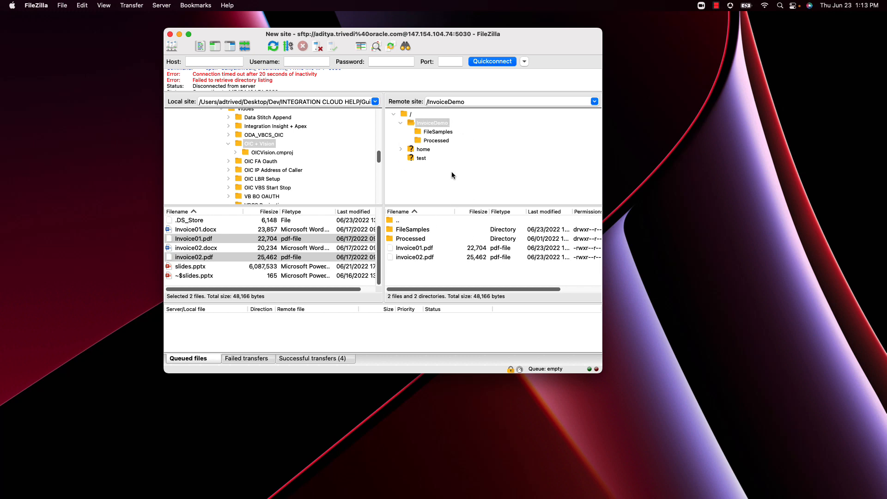
mouse_move(425, 256)
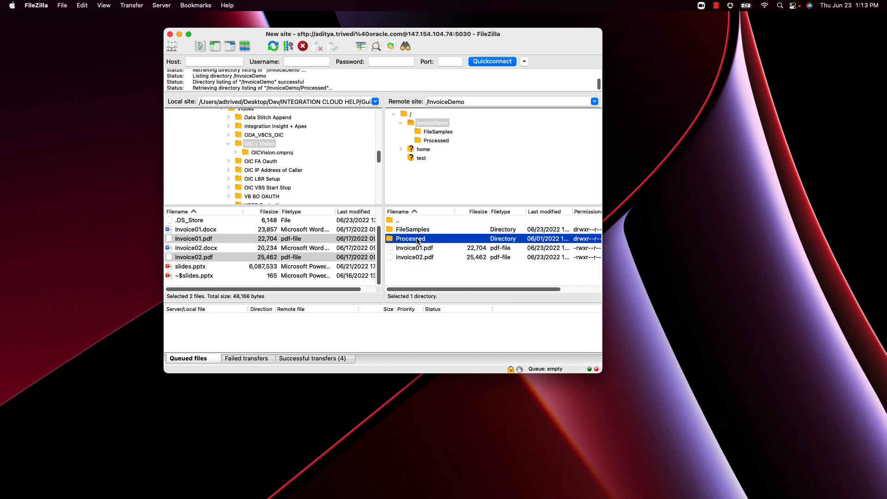
Show the remote /InvoiceDemo/Processed folder listing, currently empty.
double_click(410, 239)
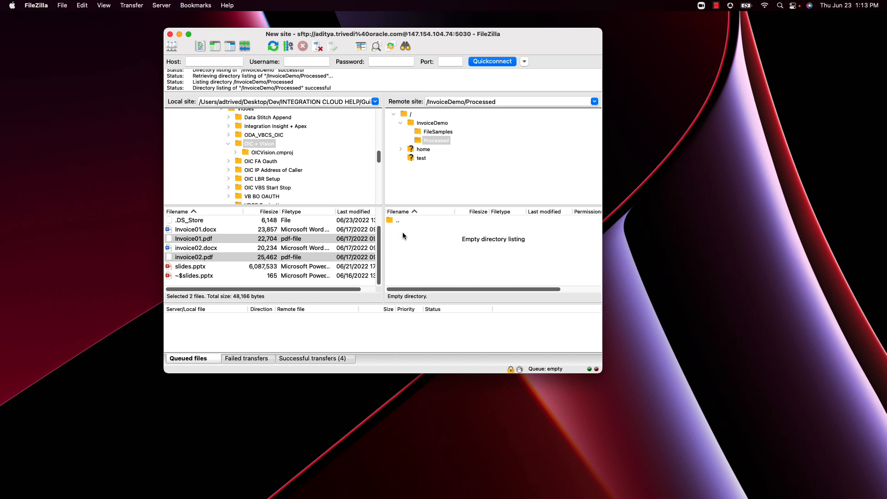
mouse_move(409, 236)
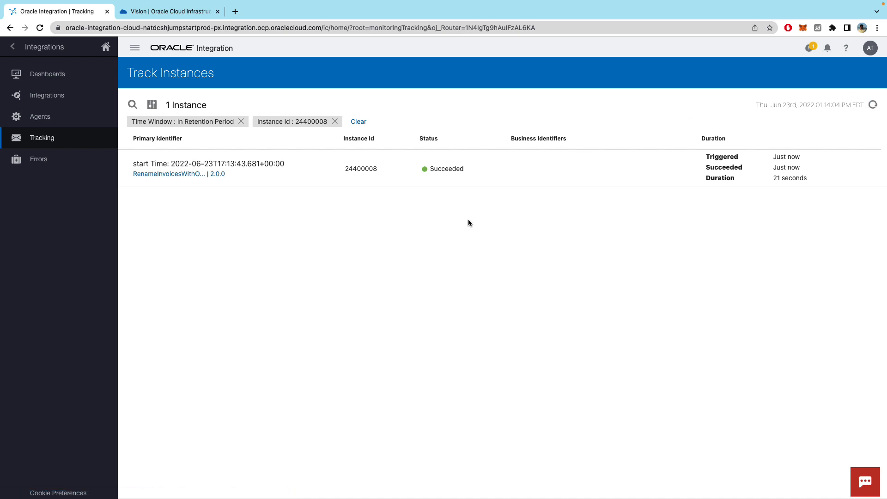
mouse_move(487, 226)
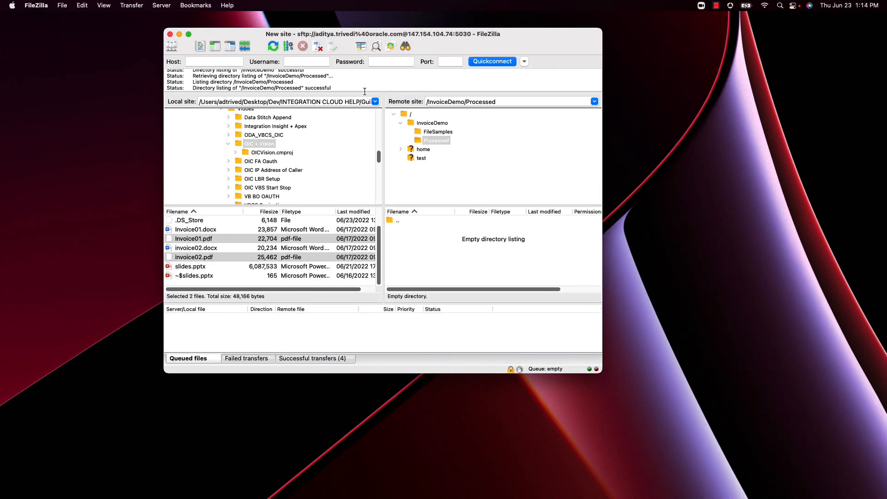
click(272, 46)
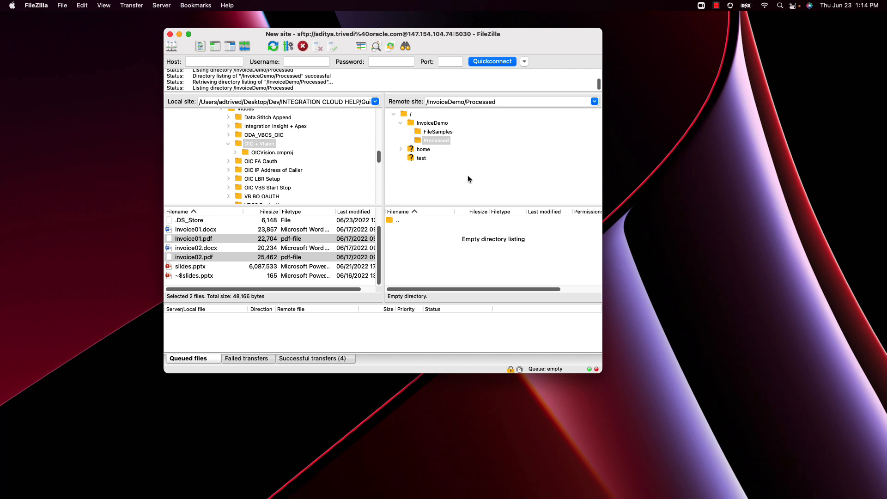